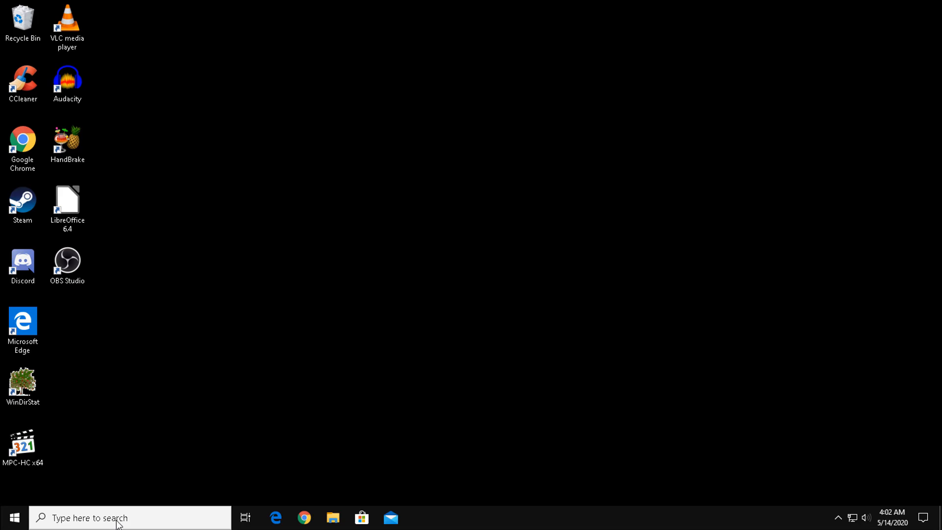
Search for cmd and run Command Prompt as administrator, approving the User Account Control prompt
{"action": "left_click", "coordinate": [129, 517]}
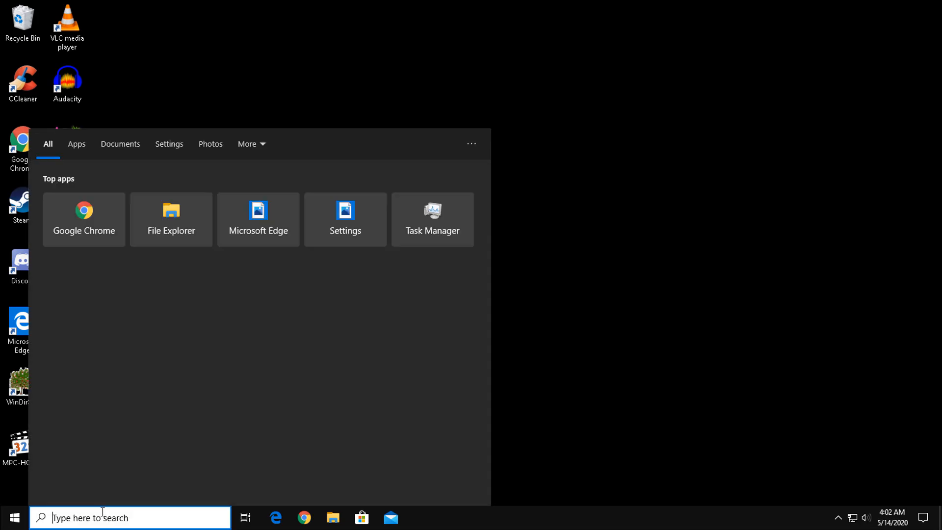
{"action": "type", "text": "cmd"}
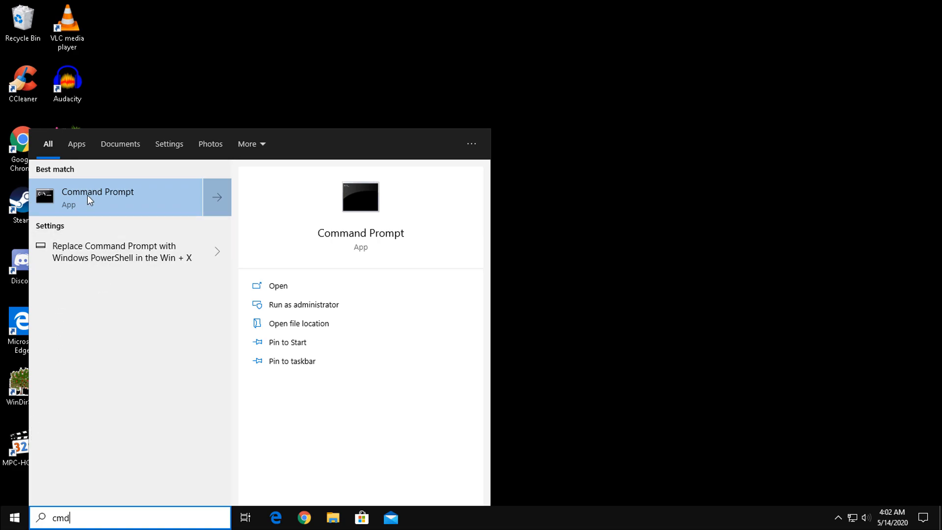
{"action": "right_click", "coordinate": [97, 197]}
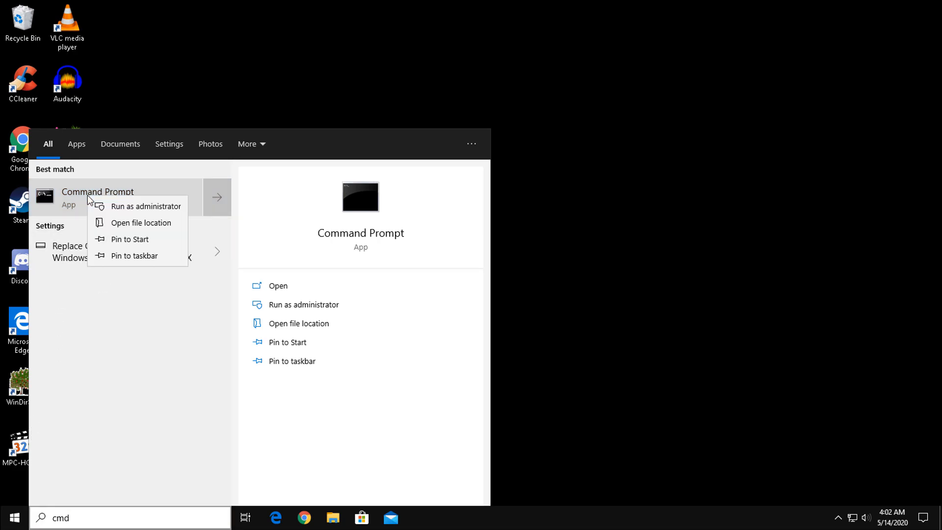
{"action": "left_click", "coordinate": [145, 206]}
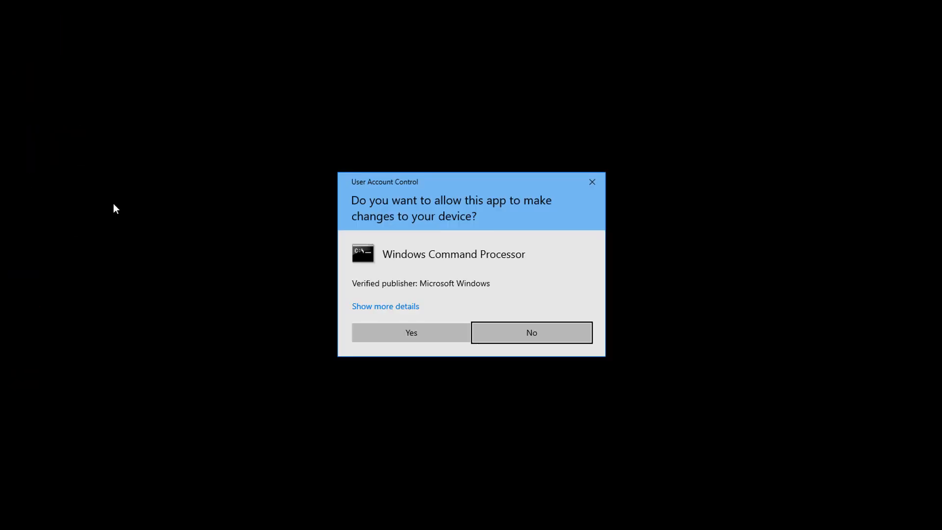
{"action": "left_click", "coordinate": [411, 332]}
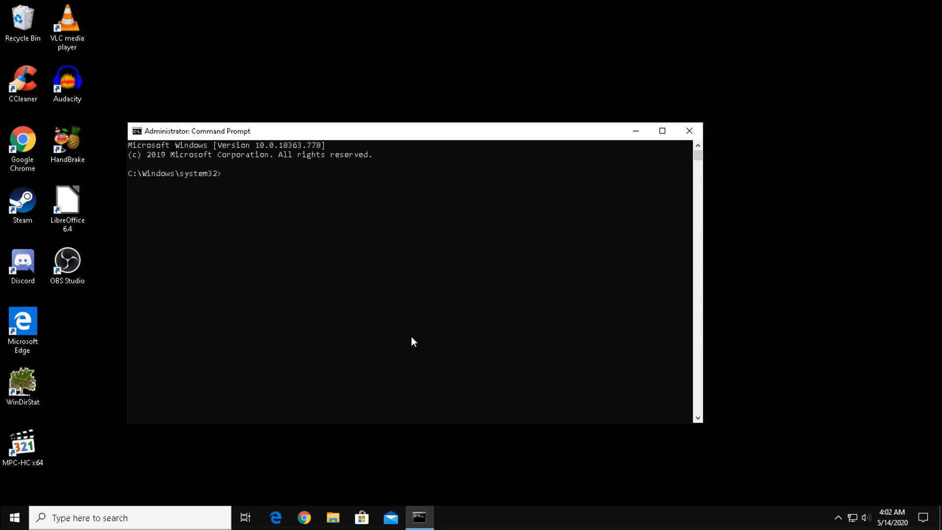
Run dism.exe /Online /Cleanup-image /Restorehealth until it succeeds, then start typing sfc
{"action": "type", "text": "d"}
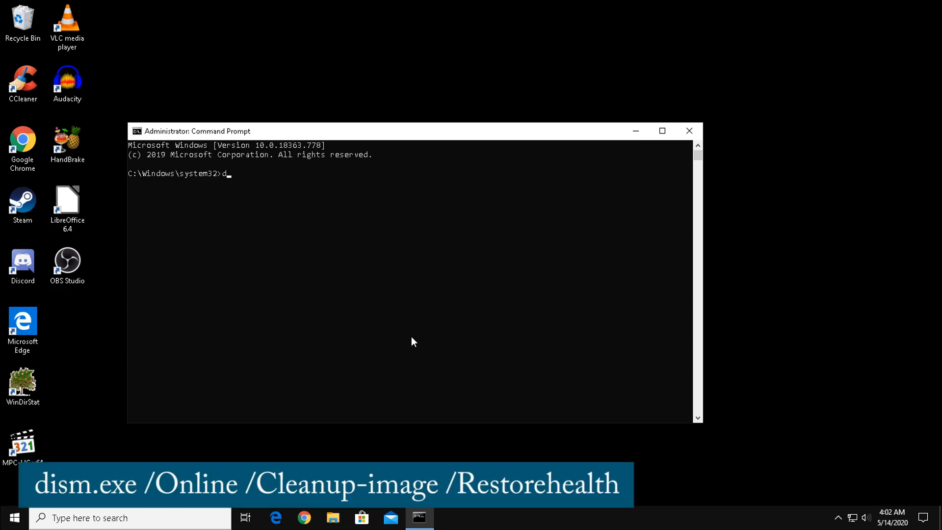
{"action": "type", "text": "ism."}
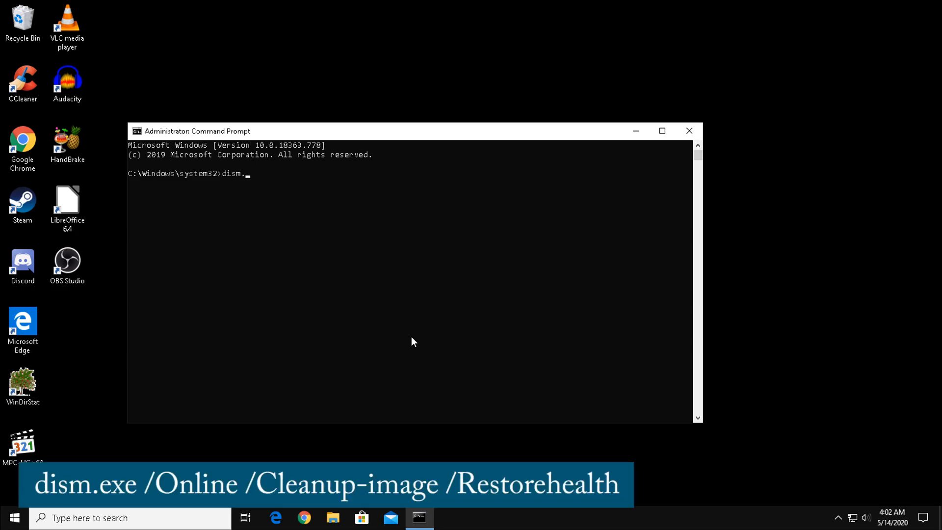
{"action": "type", "text": "exe"}
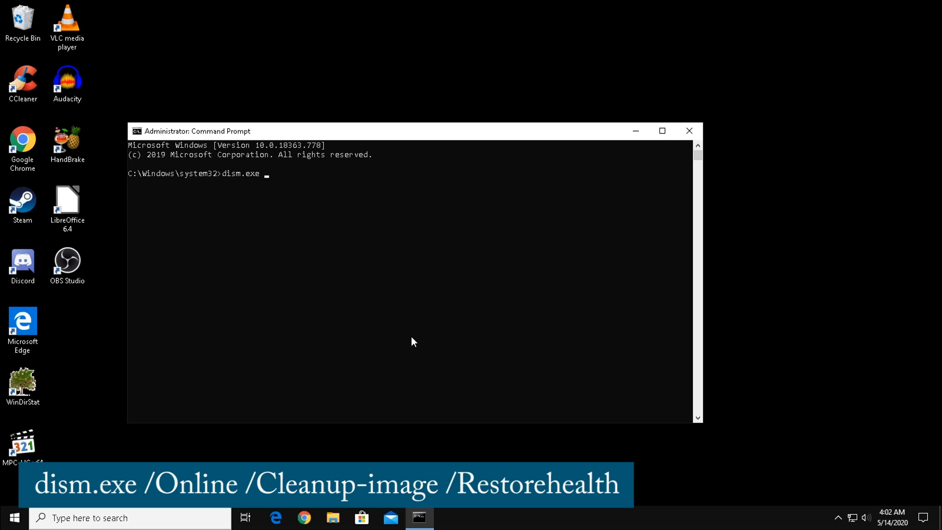
{"action": "type", "text": "/O"}
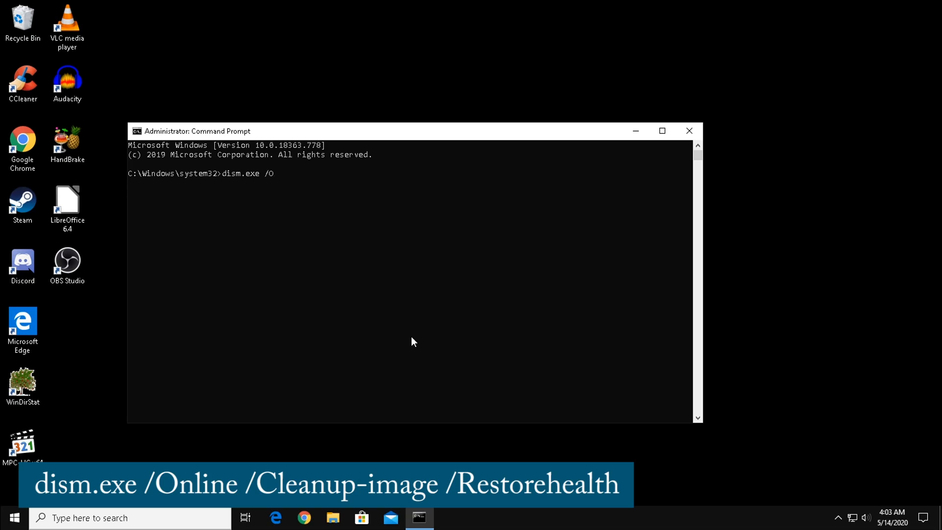
{"action": "type", "text": "nline /"}
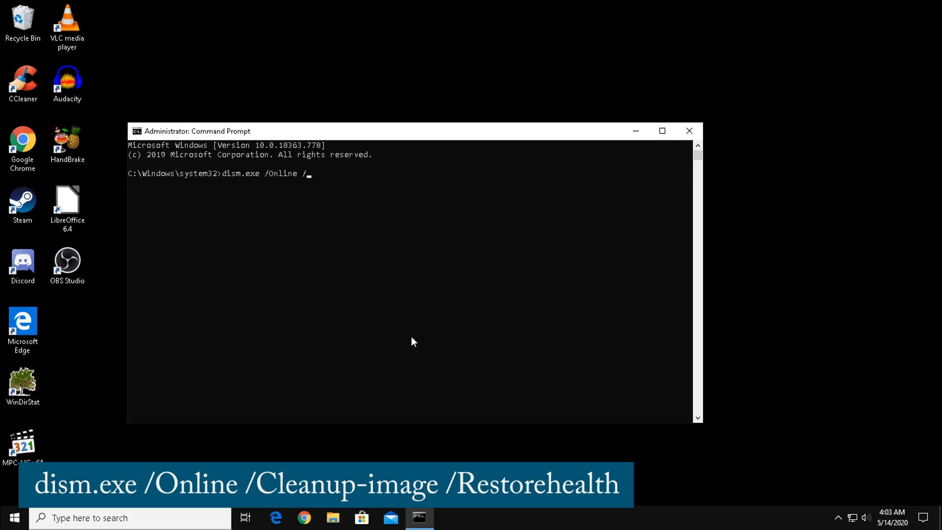
{"action": "type", "text": "Clean"}
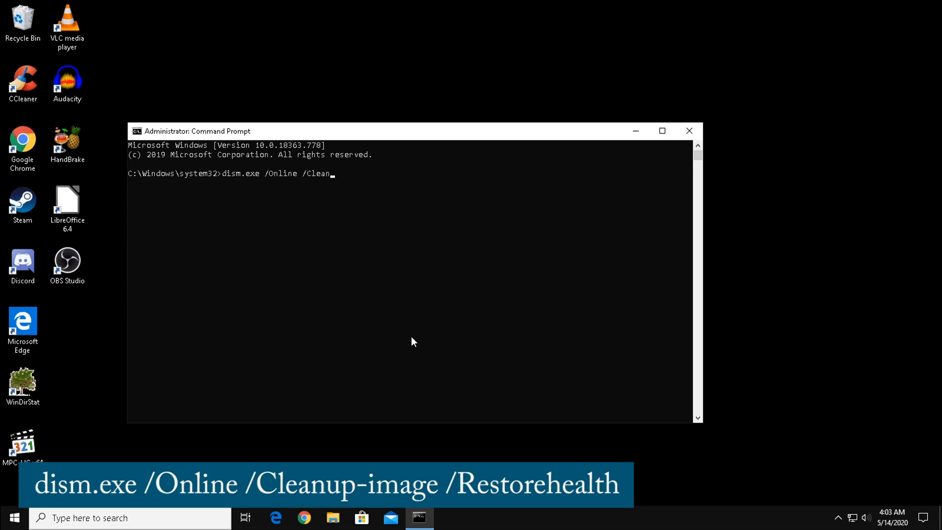
{"action": "type", "text": "up-image /Restorehealth"}
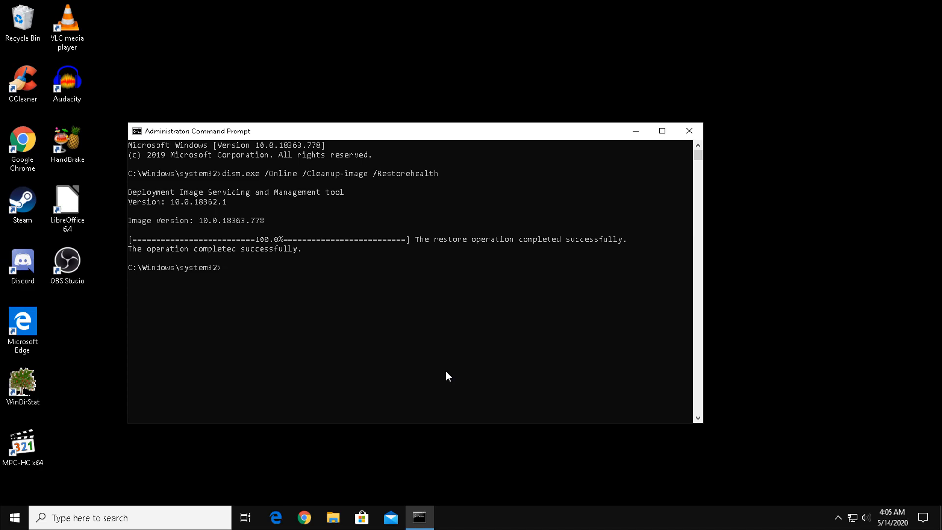
{"action": "type", "text": "sfc"}
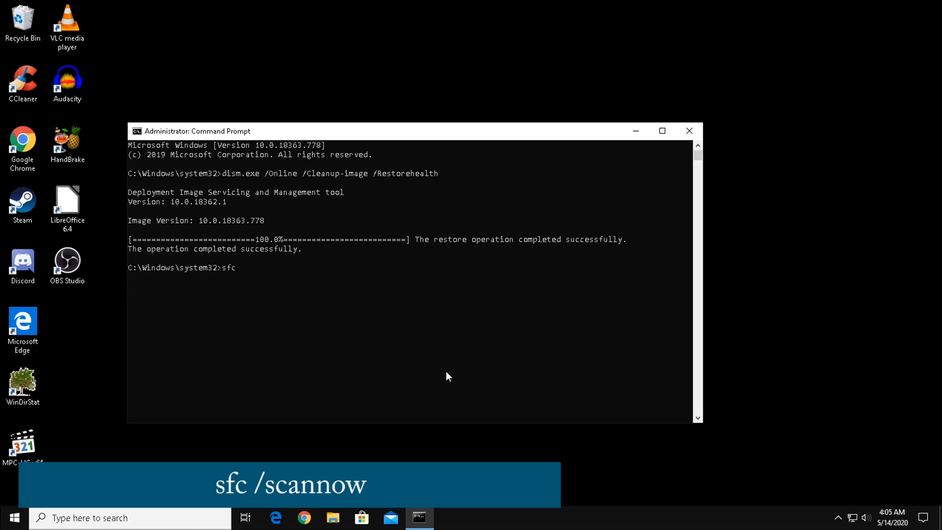
Finish the sfc /scannow command and let verification reach 100% with no violations
{"action": "type", "text": "/scan"}
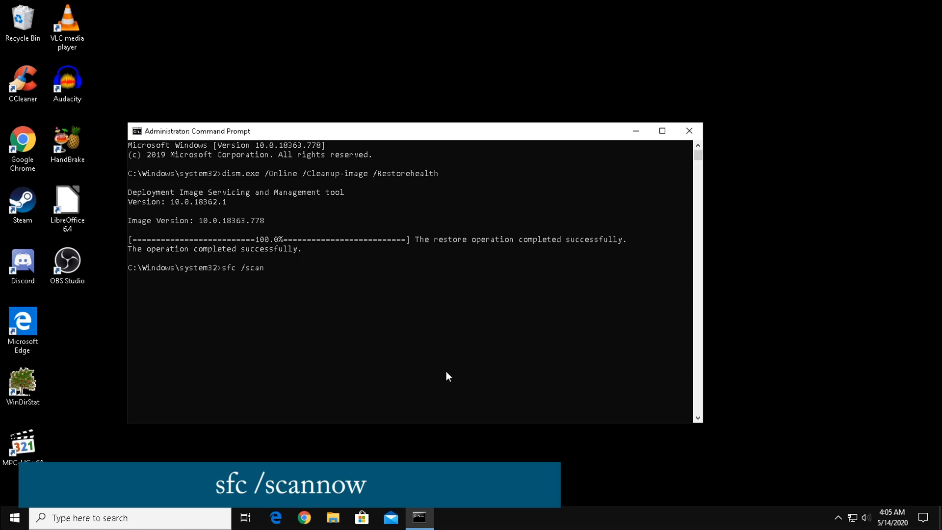
{"action": "type", "text": "now"}
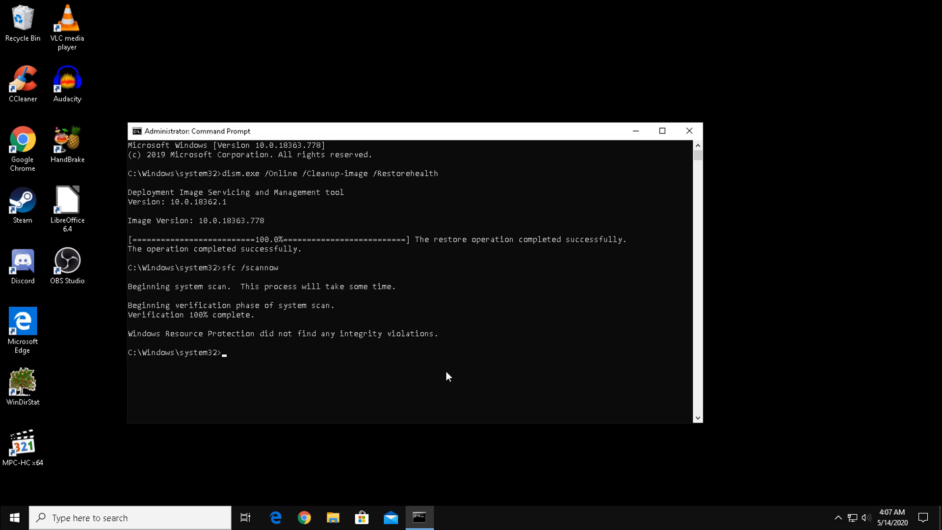
{"action": "mouse_move", "coordinate": [599, 347]}
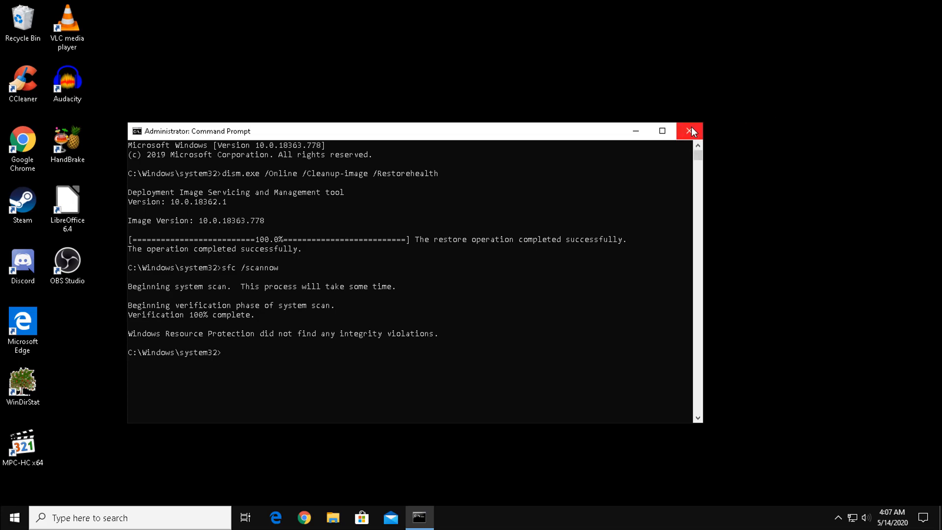
{"action": "mouse_move", "coordinate": [691, 131]}
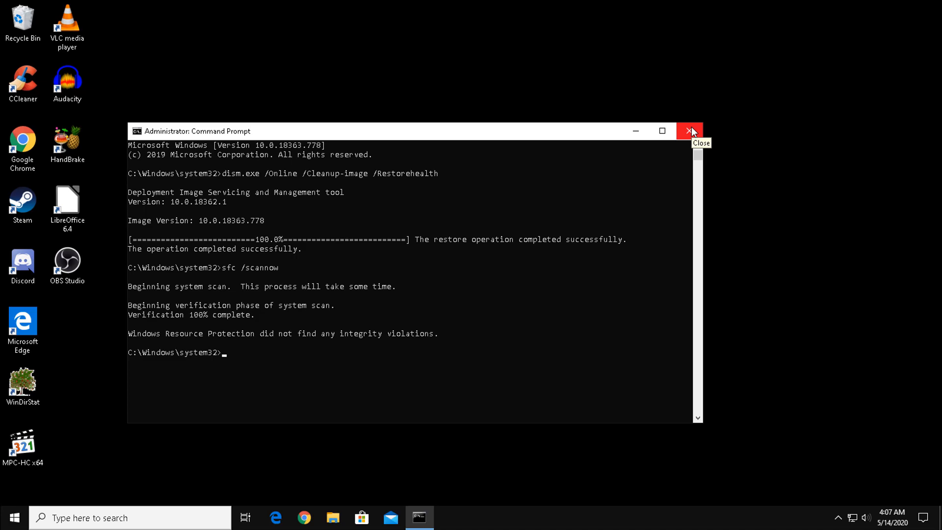
{"action": "left_click", "coordinate": [689, 131]}
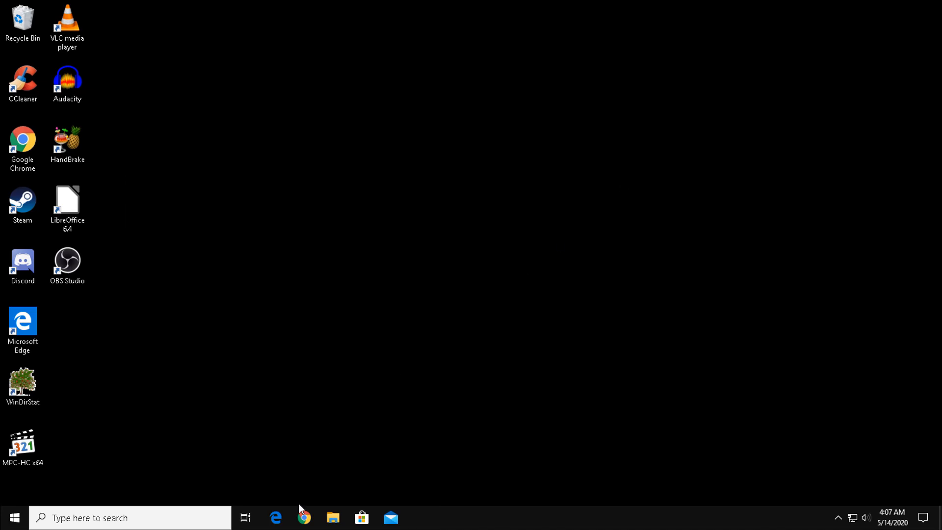
{"action": "mouse_move", "coordinate": [586, 131]}
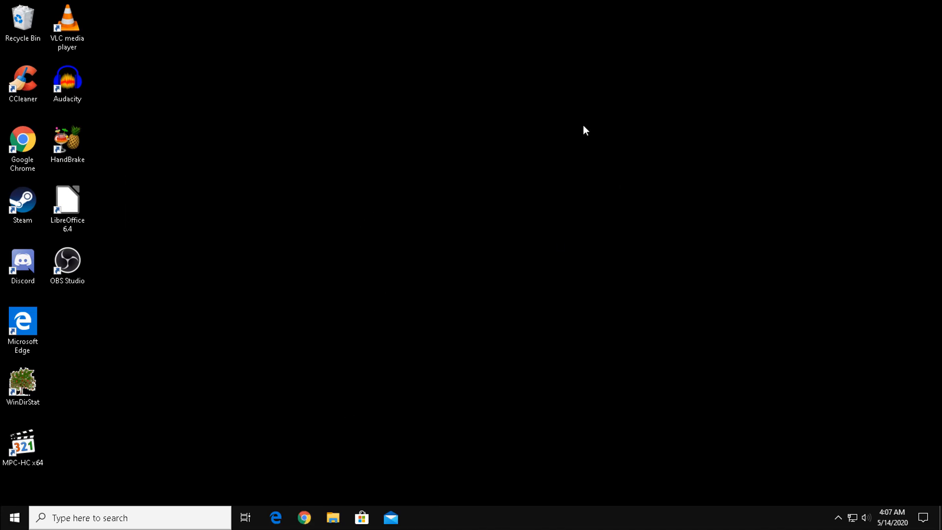
{"action": "mouse_move", "coordinate": [588, 130]}
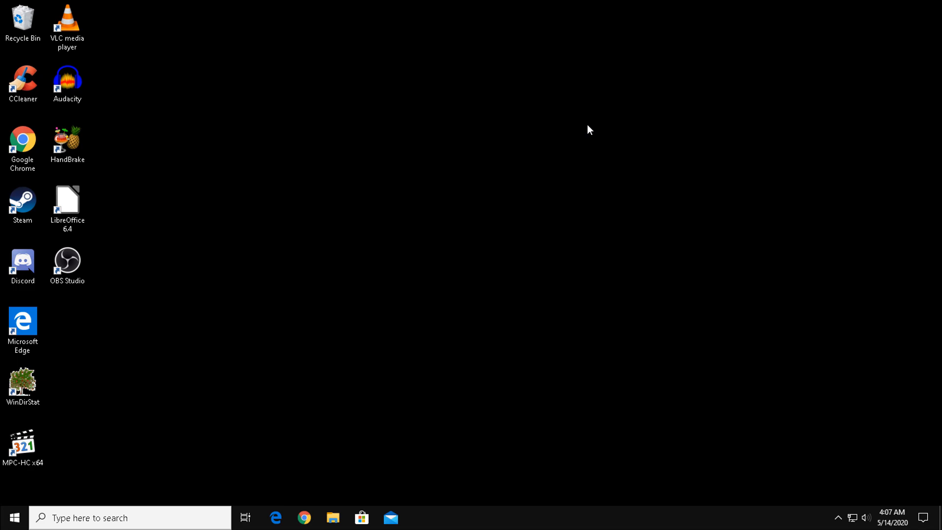
{"action": "mouse_move", "coordinate": [604, 133]}
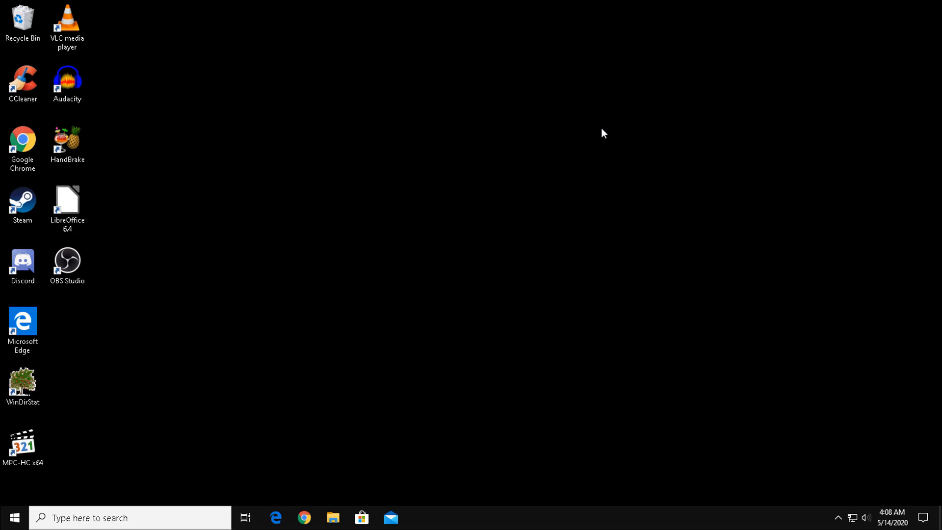
{"action": "left_click", "coordinate": [303, 517]}
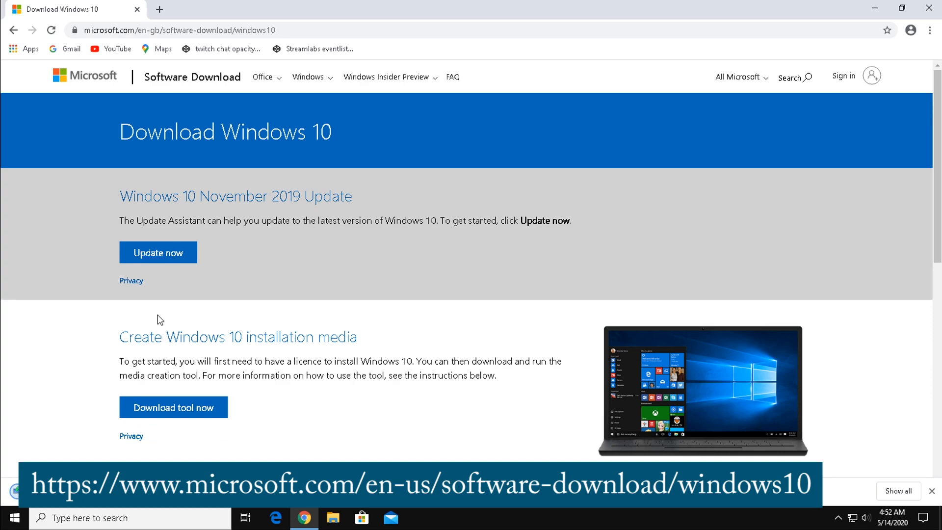
Download the Windows 10 Media Creation Tool from Microsoft's software download page
{"action": "left_click", "coordinate": [173, 406]}
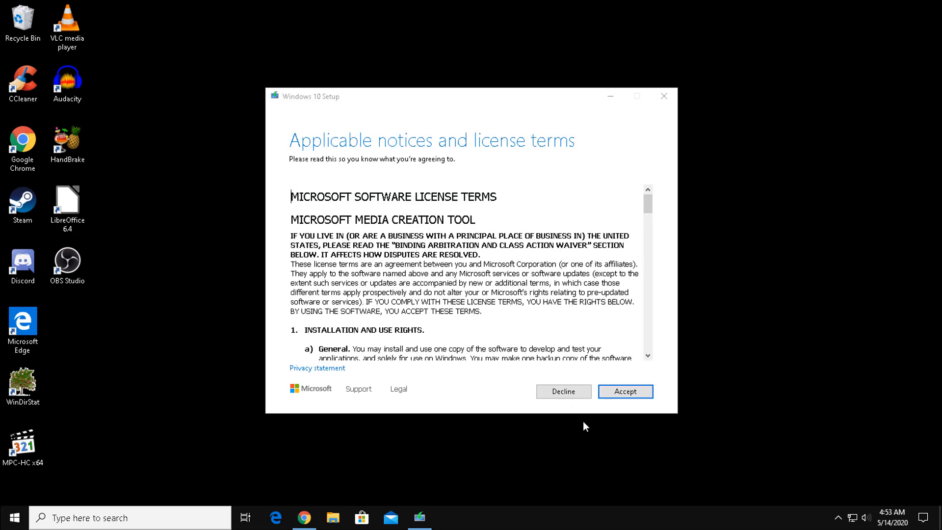
Accept both licences, choose Upgrade this PC now, and install Windows 10 Pro keeping files and apps
{"action": "left_click", "coordinate": [624, 391]}
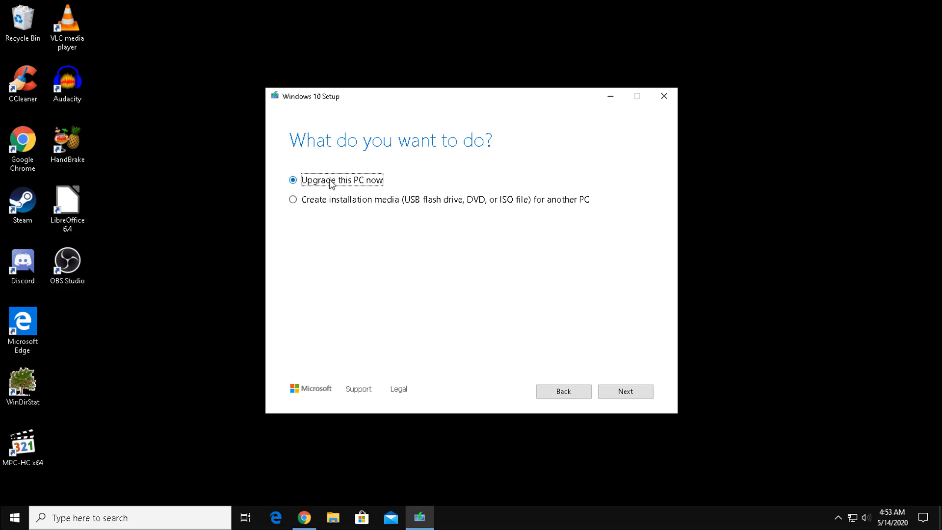
{"action": "mouse_move", "coordinate": [305, 203]}
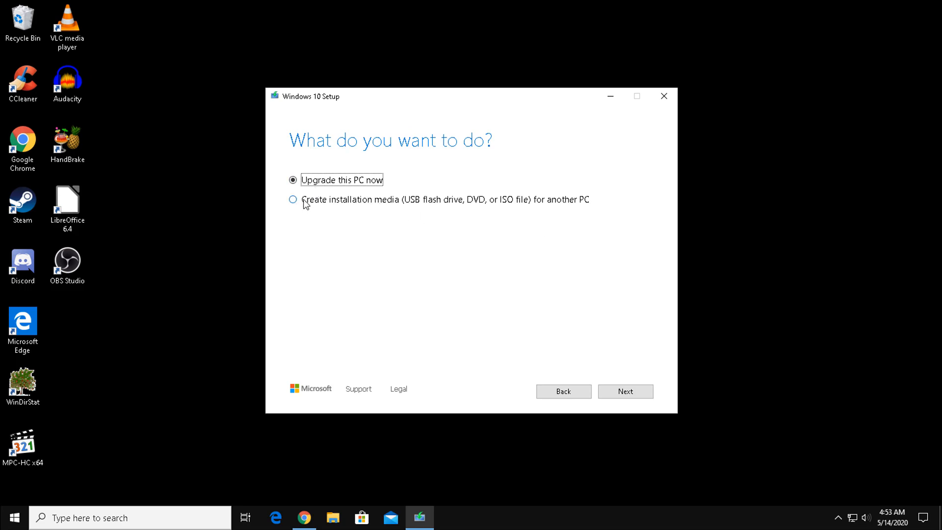
{"action": "mouse_move", "coordinate": [615, 372]}
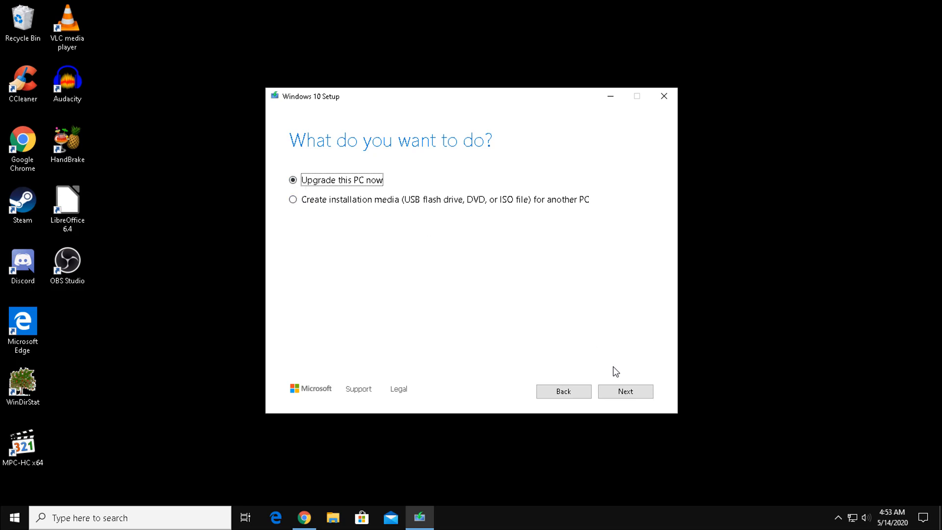
{"action": "left_click", "coordinate": [624, 391]}
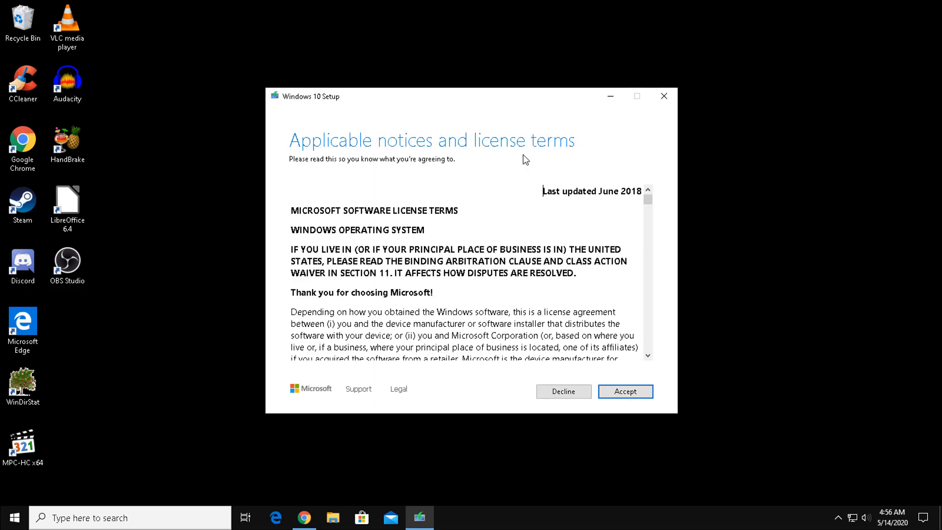
{"action": "left_click", "coordinate": [625, 391]}
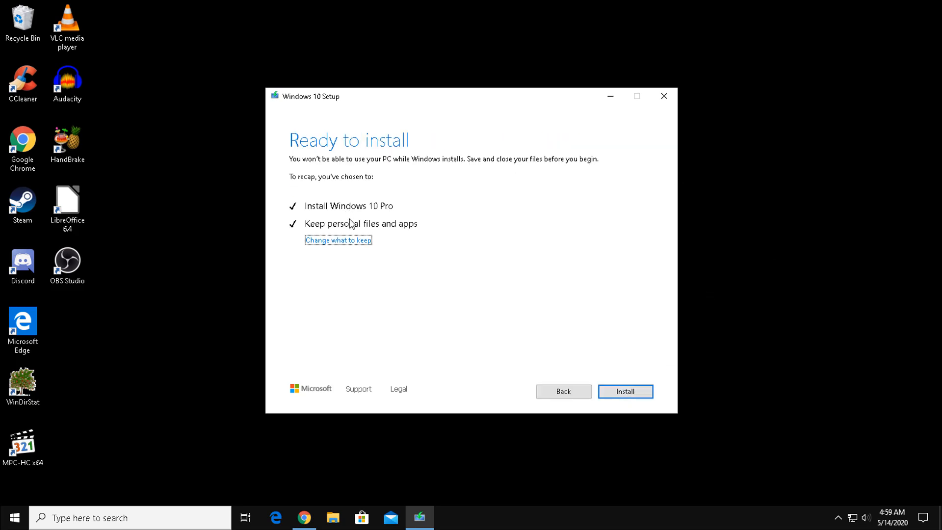
{"action": "mouse_move", "coordinate": [598, 369]}
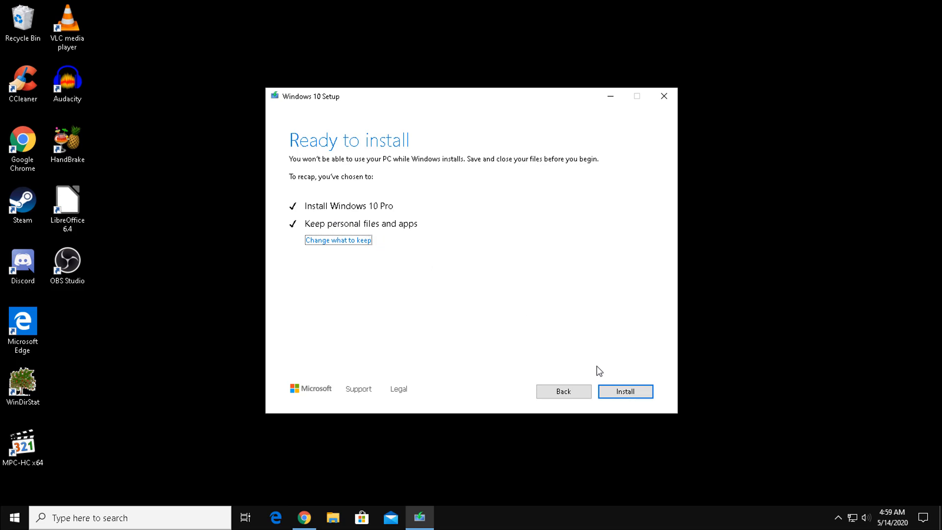
{"action": "left_click", "coordinate": [624, 391]}
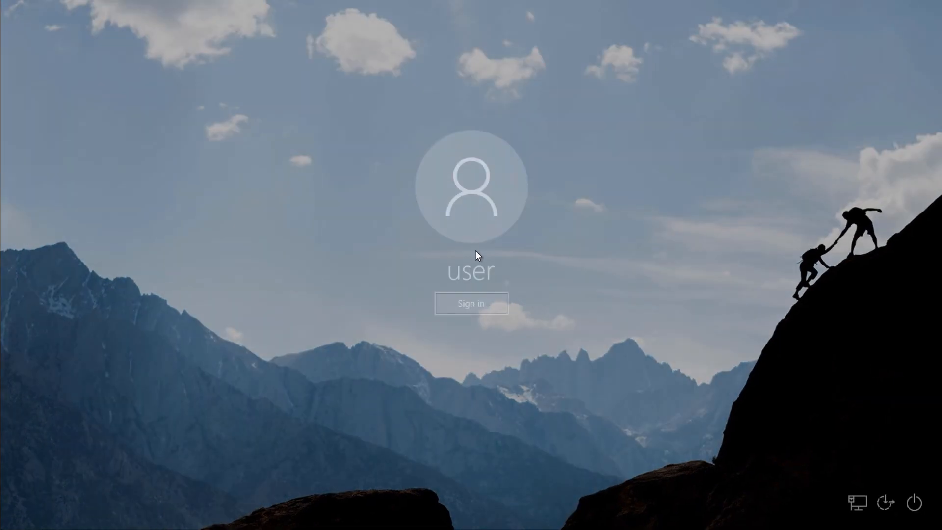
Sign back in to the account after the upgrade and let the desktop load
{"action": "left_click", "coordinate": [470, 303]}
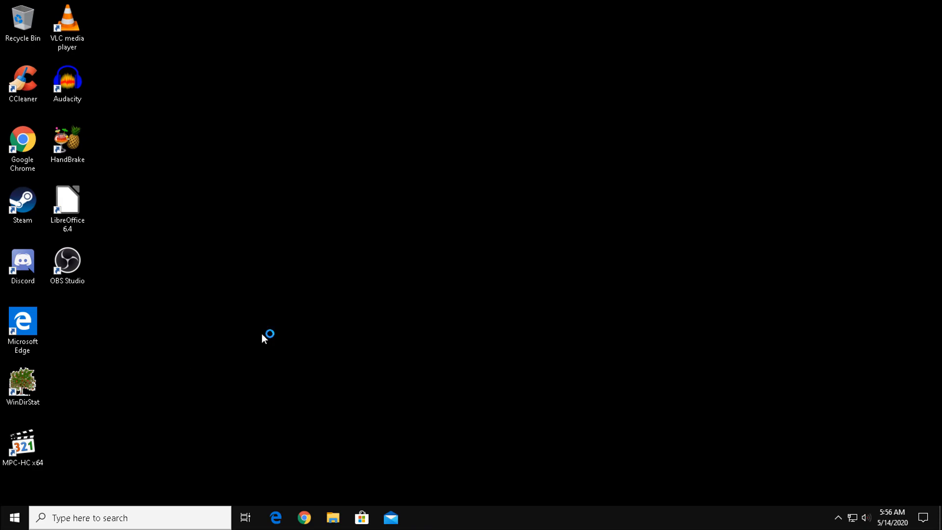
Open File Explorer via Start's Documents icon and view This PC's folders, C: disk and DVD drive
{"action": "left_click", "coordinate": [14, 517]}
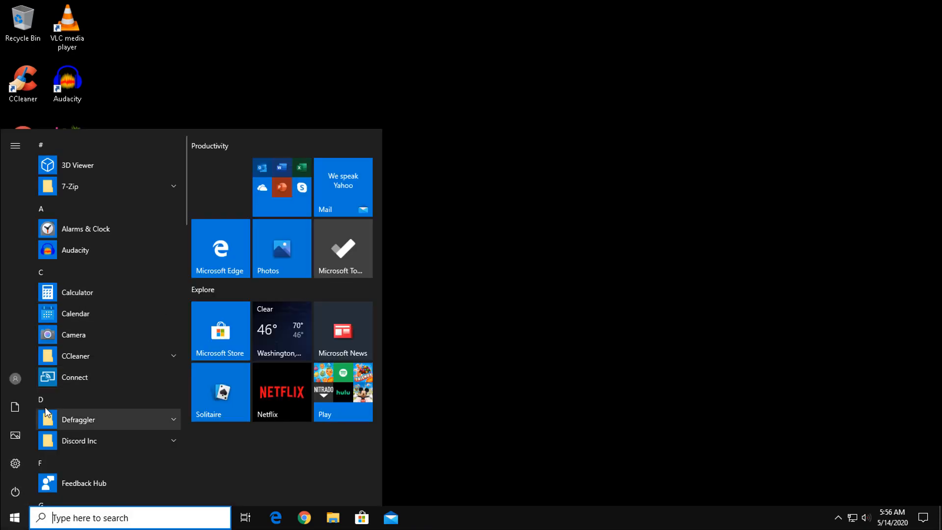
{"action": "left_click", "coordinate": [332, 517]}
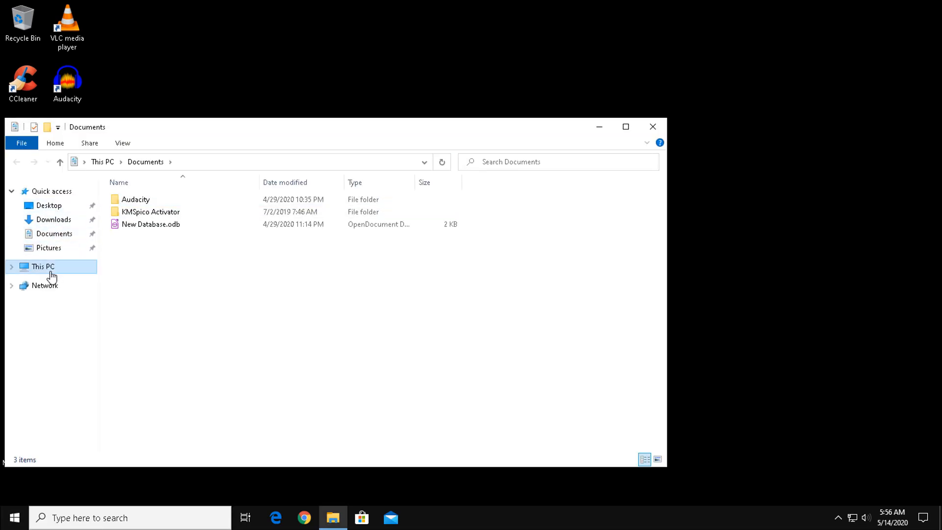
{"action": "left_click", "coordinate": [43, 266]}
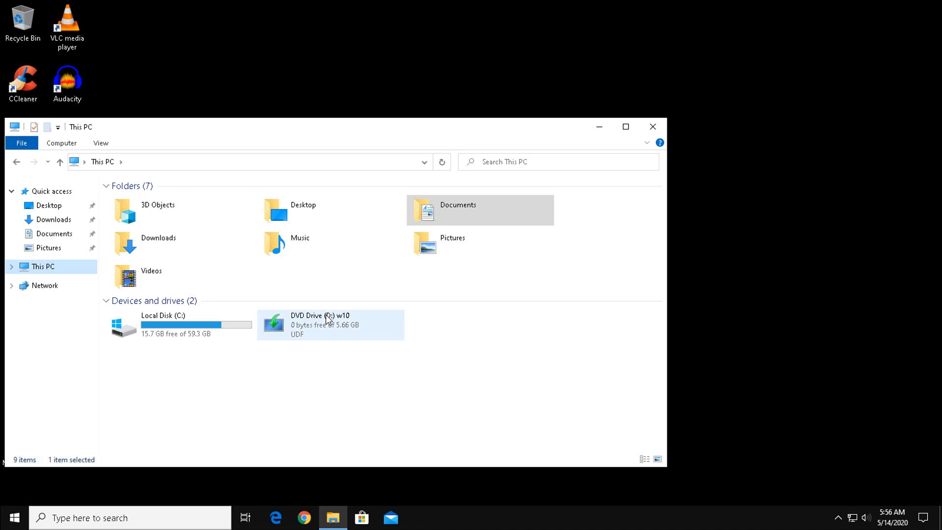